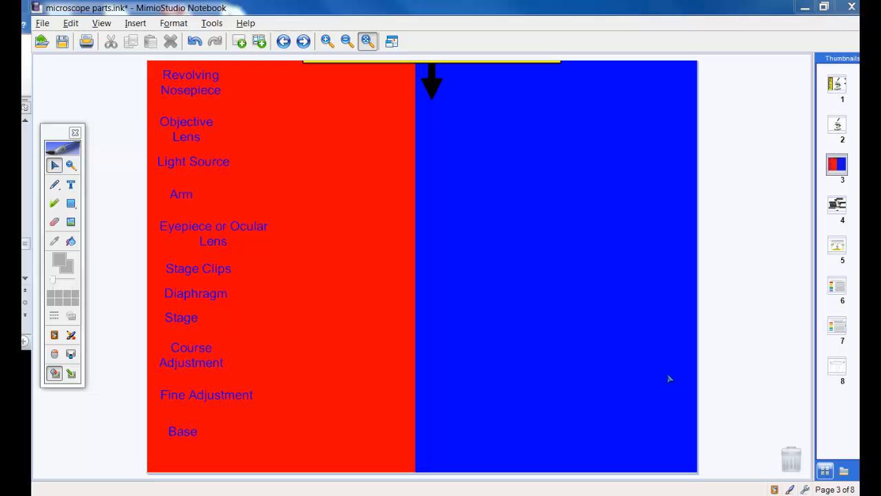
mouse_move(612, 346)
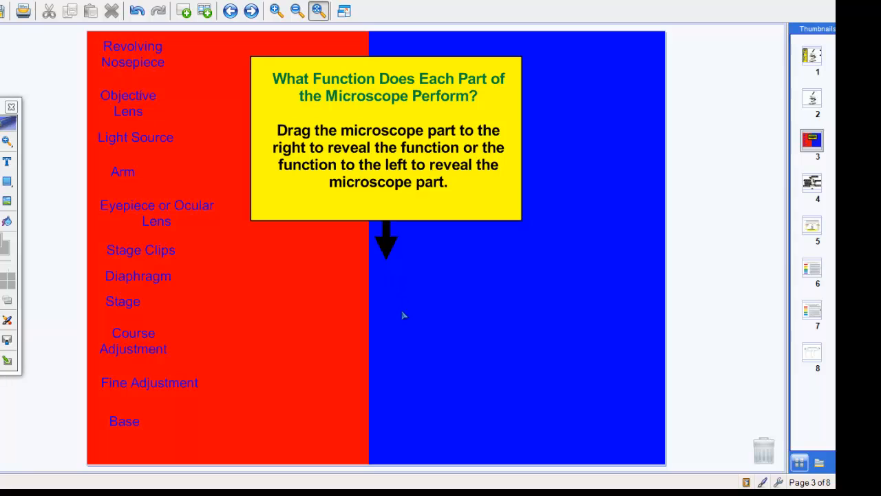
mouse_move(305, 269)
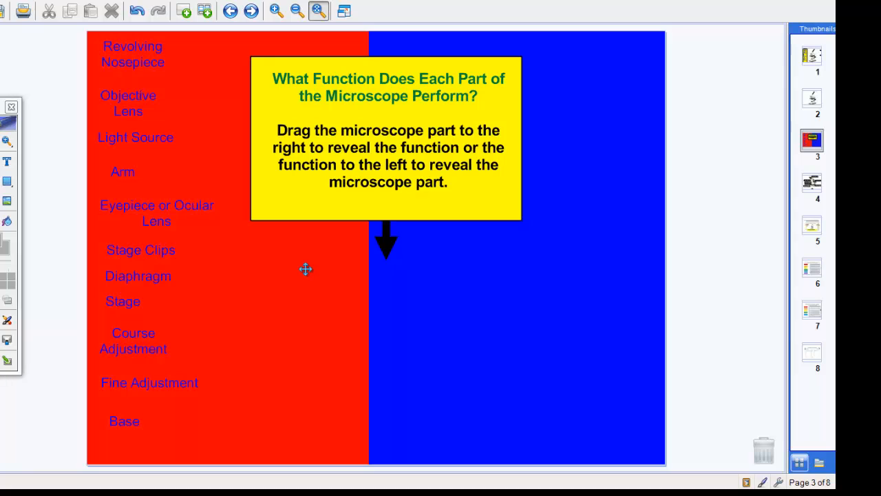
mouse_move(326, 272)
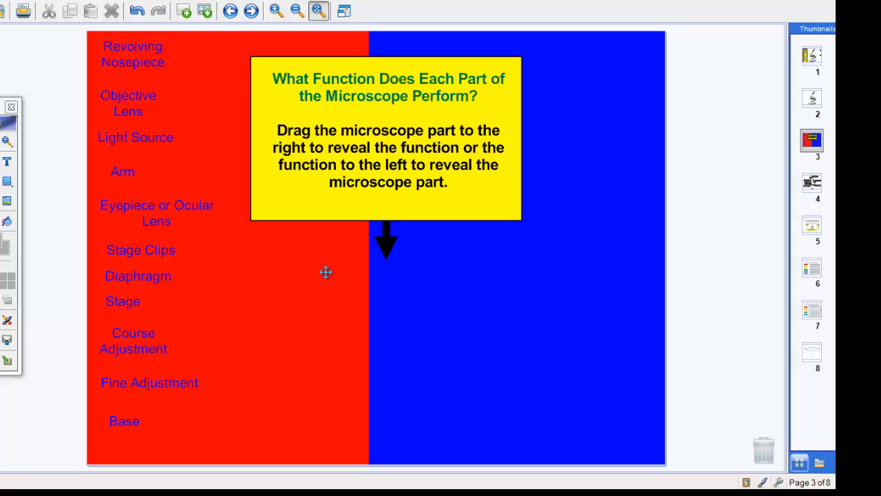
mouse_move(313, 310)
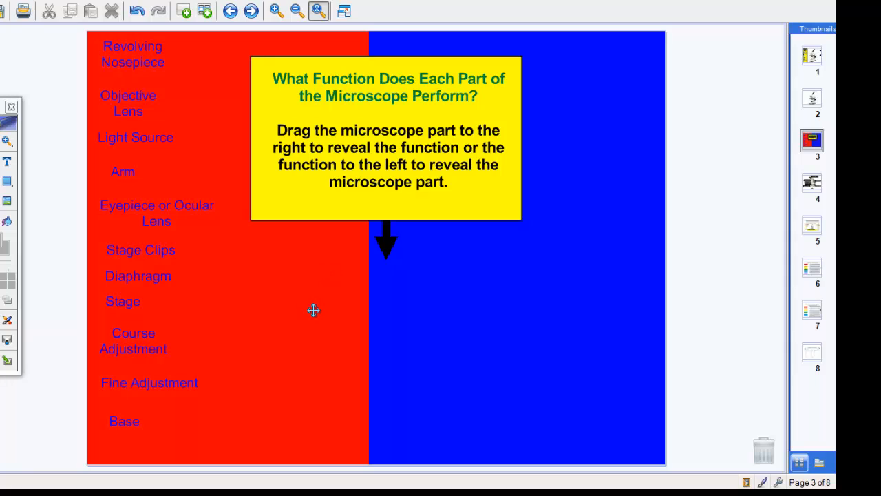
mouse_move(266, 344)
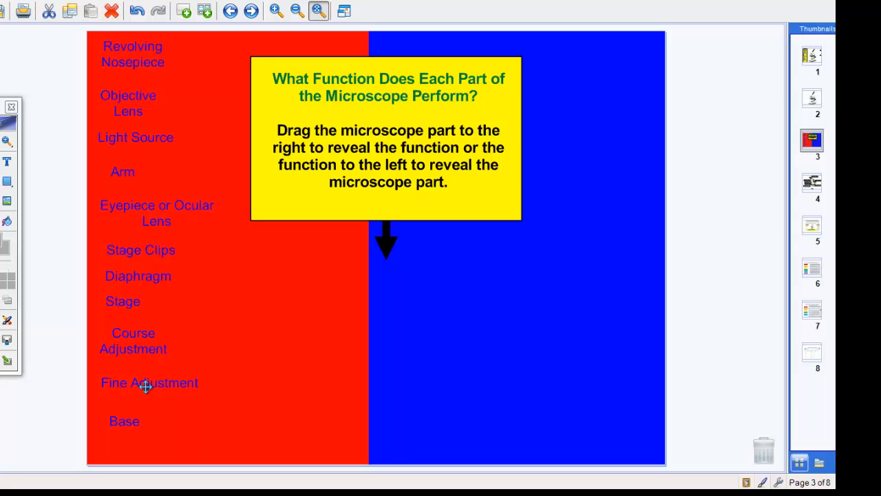
Slide the grouped directions box back up so only its arrow tab shows.
drag(150, 382, 344, 370)
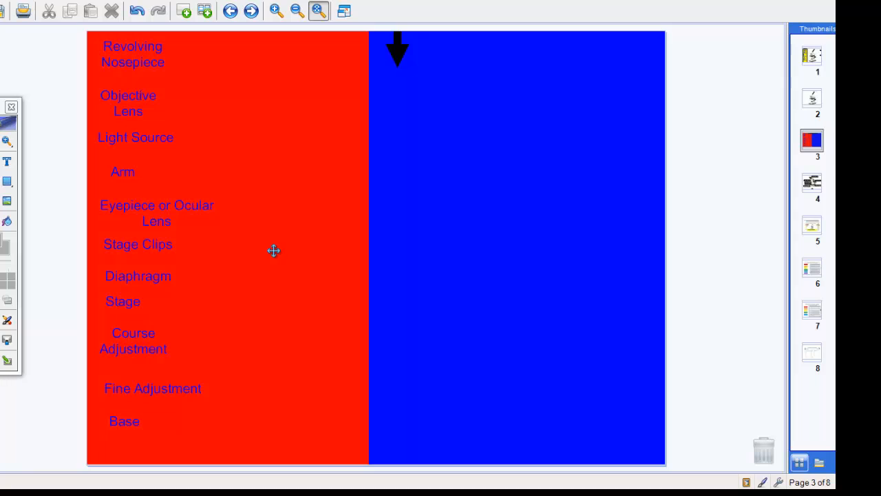
mouse_move(241, 338)
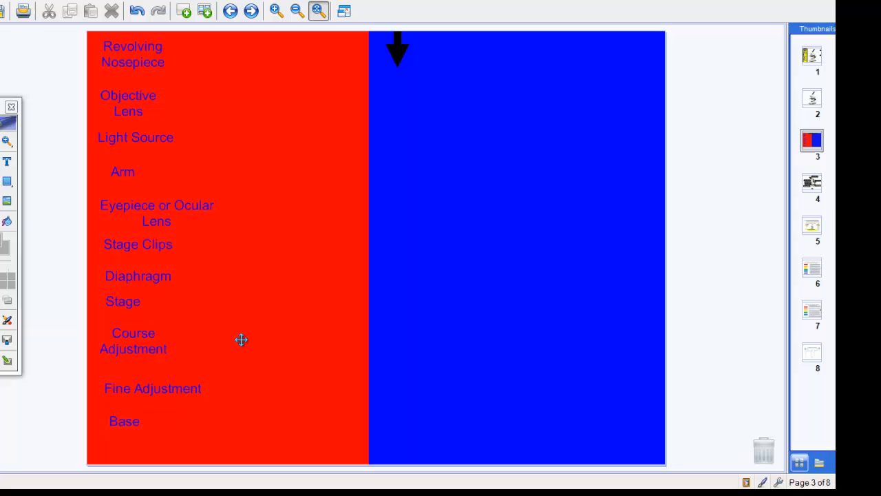
mouse_move(322, 285)
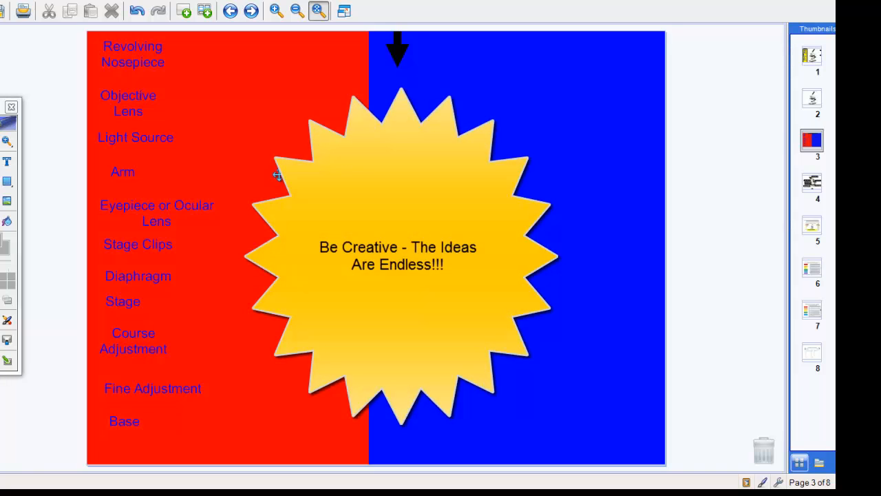
mouse_move(198, 86)
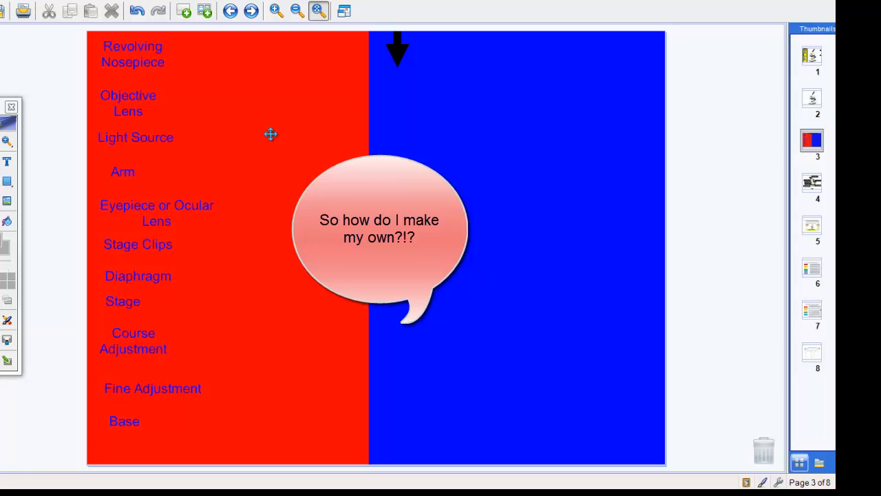
mouse_move(217, 103)
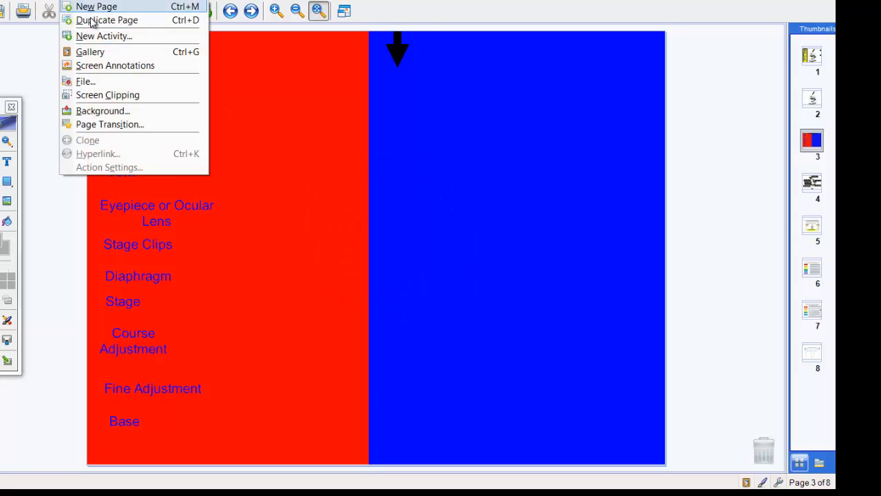
Insert a new blank page after the microscope page and ready a red rectangle.
click(97, 6)
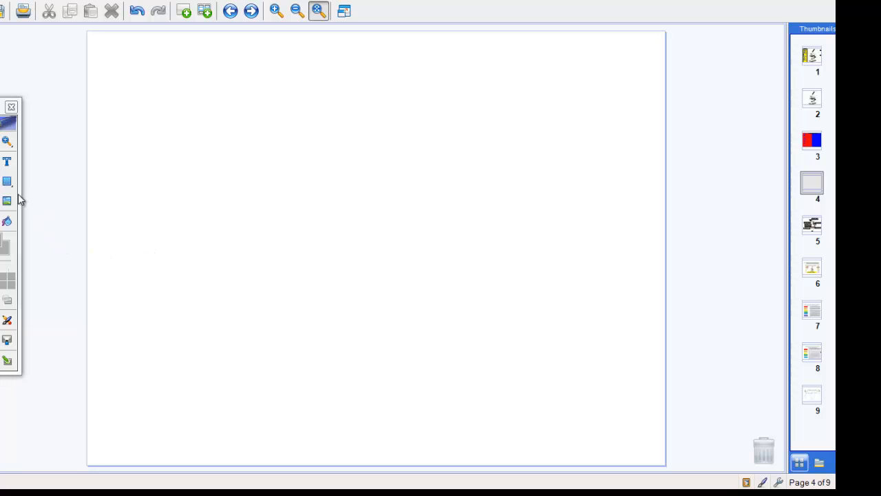
click(7, 181)
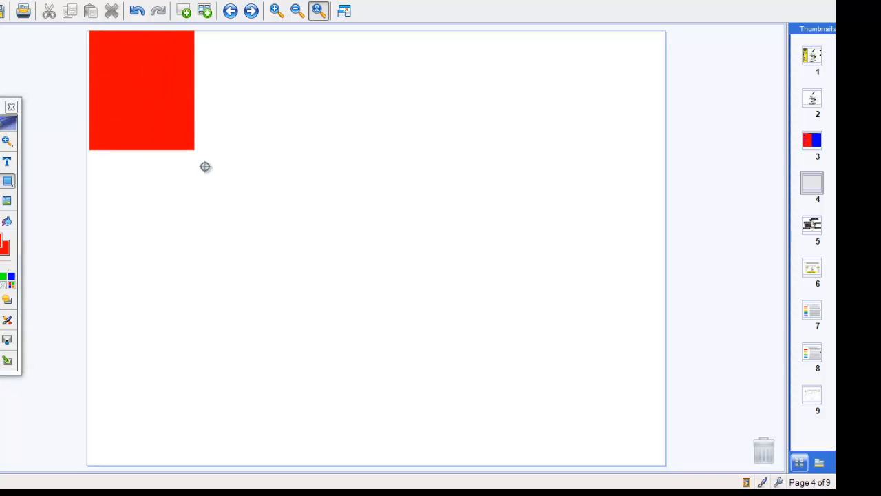
Stretch the red rectangle down to cover the full left half of the page.
drag(195, 156, 377, 449)
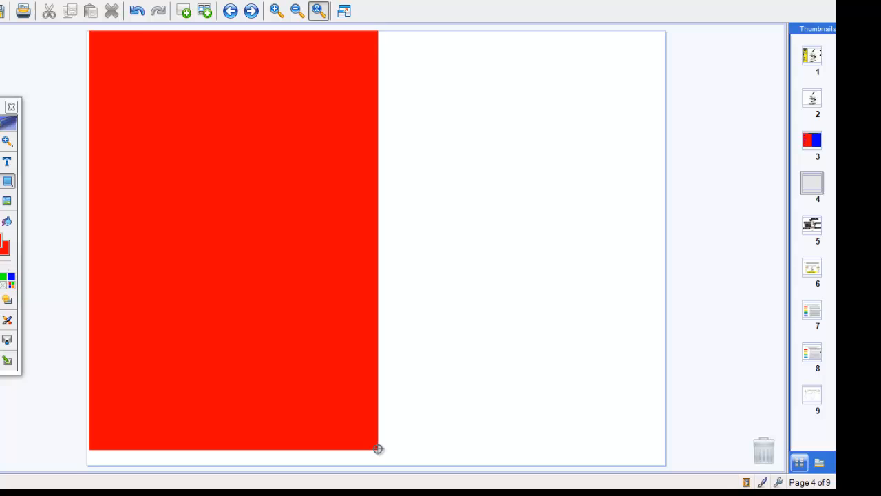
drag(378, 448, 399, 464)
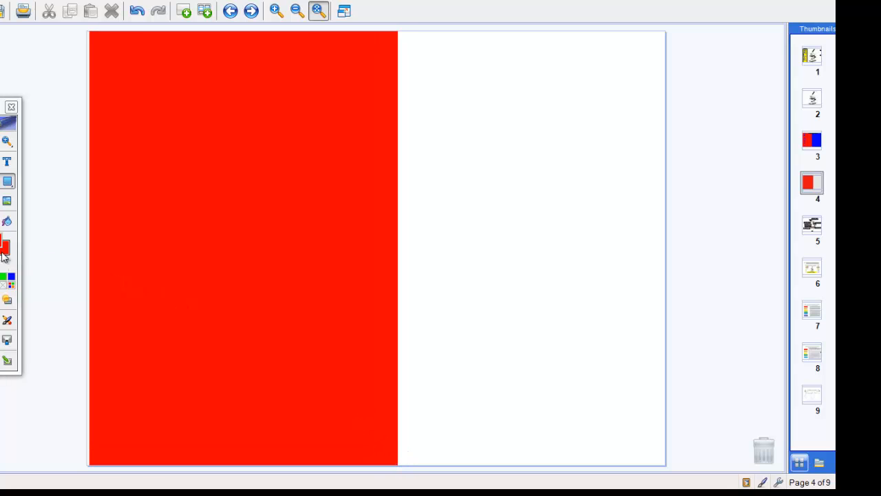
mouse_move(7, 182)
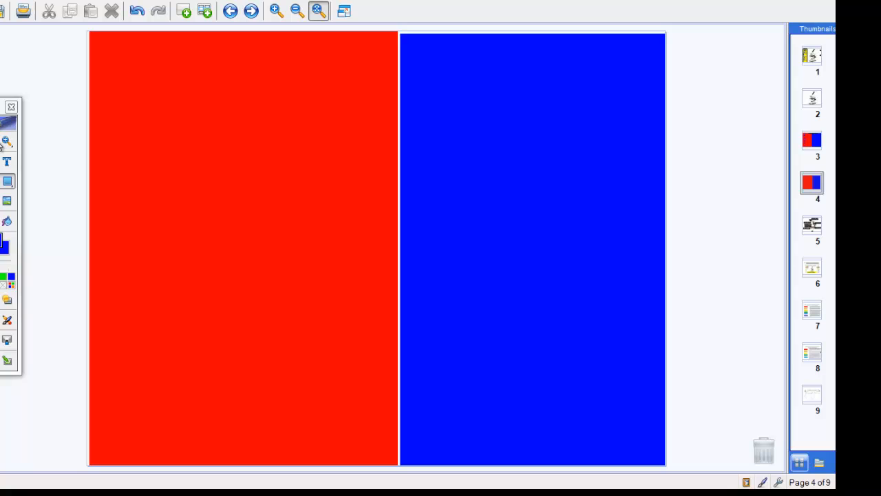
Adjust the red and blue rectangles so their edges meet with no white gap.
click(243, 248)
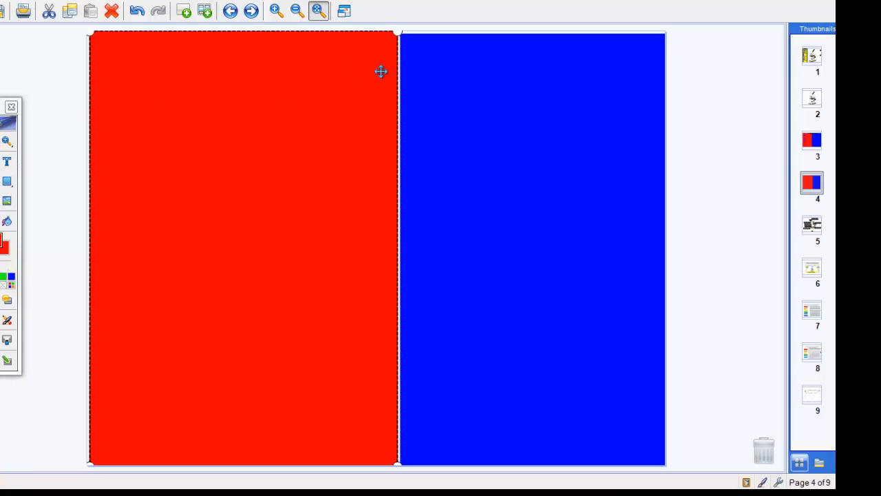
mouse_move(396, 36)
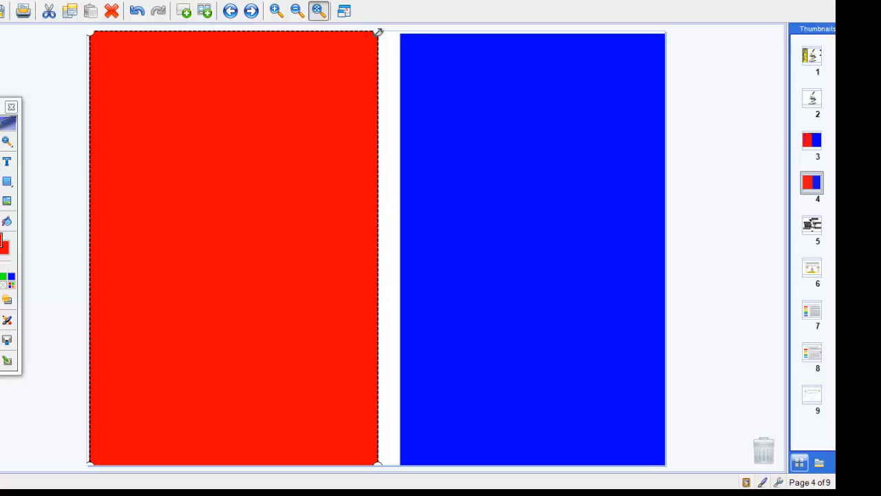
click(532, 248)
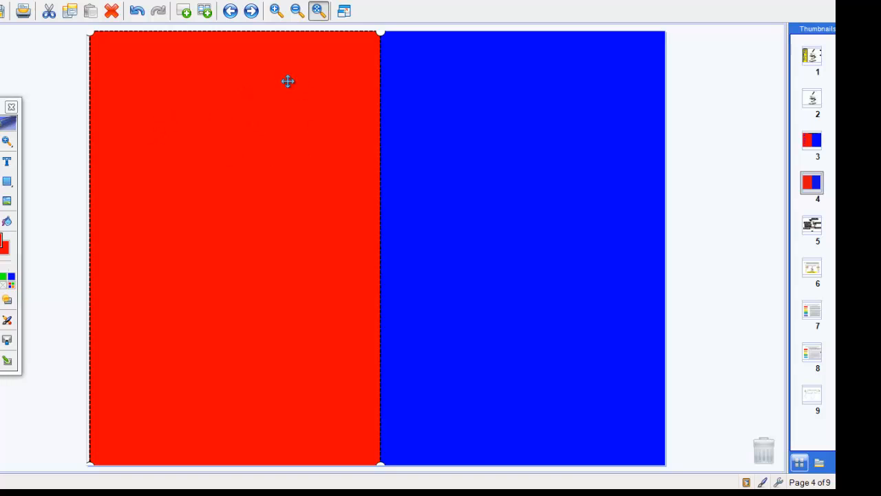
mouse_move(359, 106)
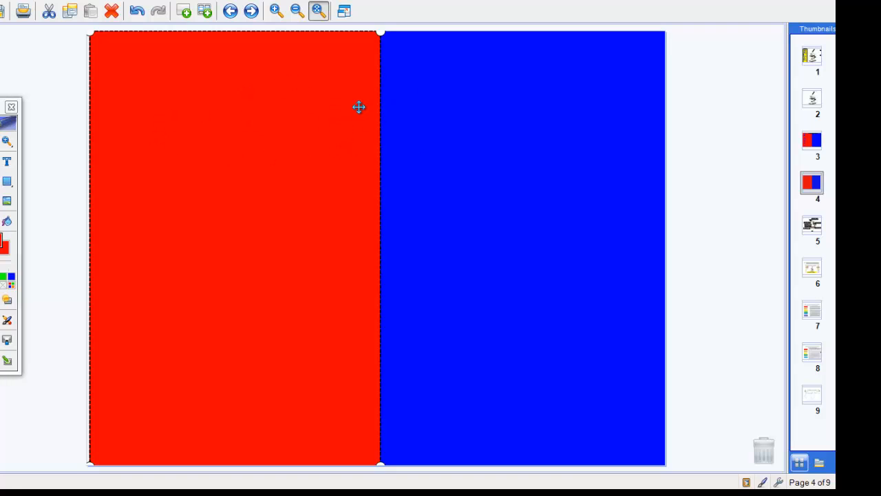
mouse_move(357, 54)
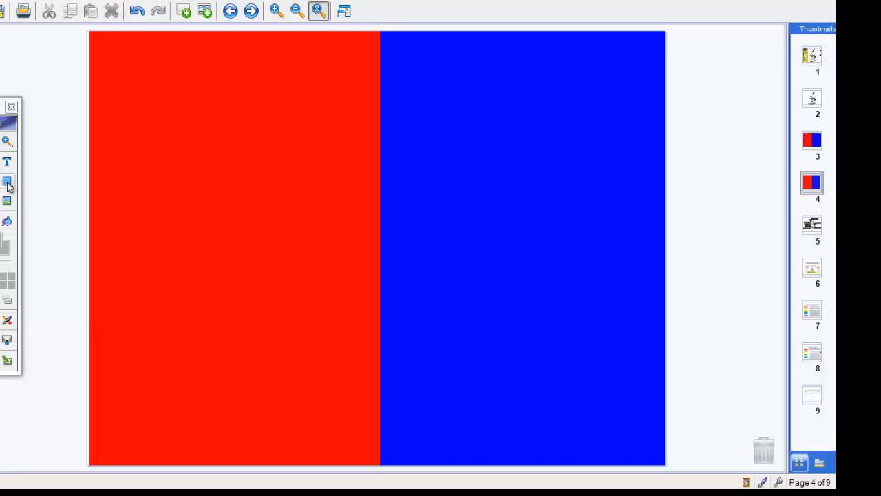
Draw a yellow rectangle across the top middle spanning both halves, with a text area inside.
click(7, 181)
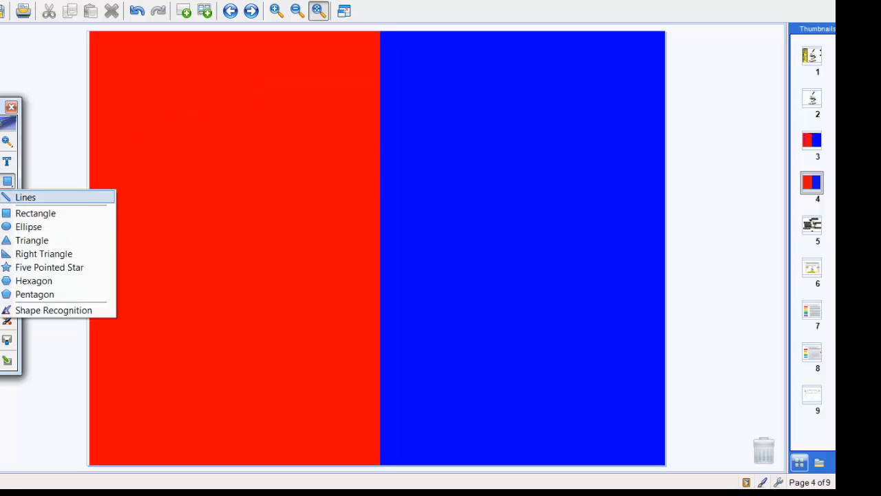
click(36, 213)
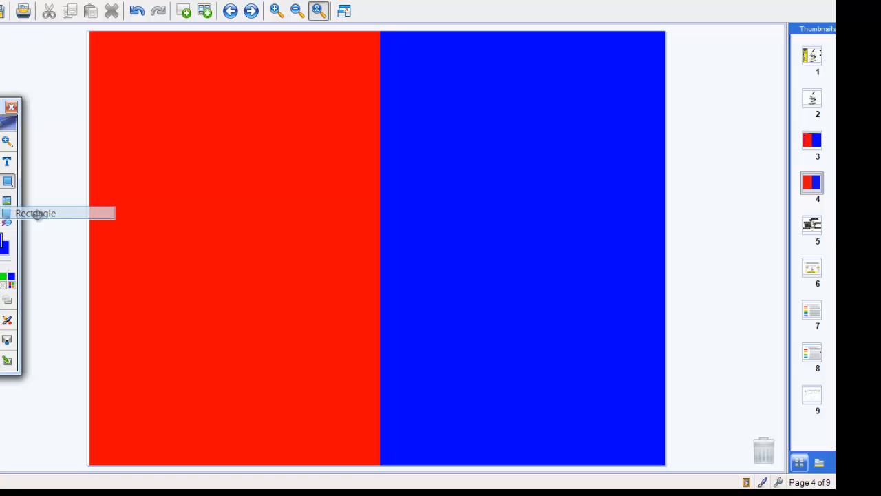
mouse_move(7, 244)
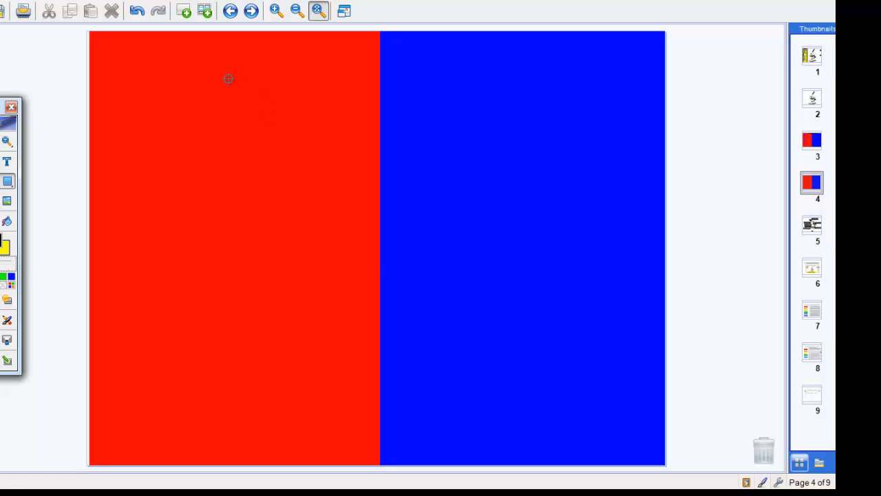
drag(228, 78, 547, 228)
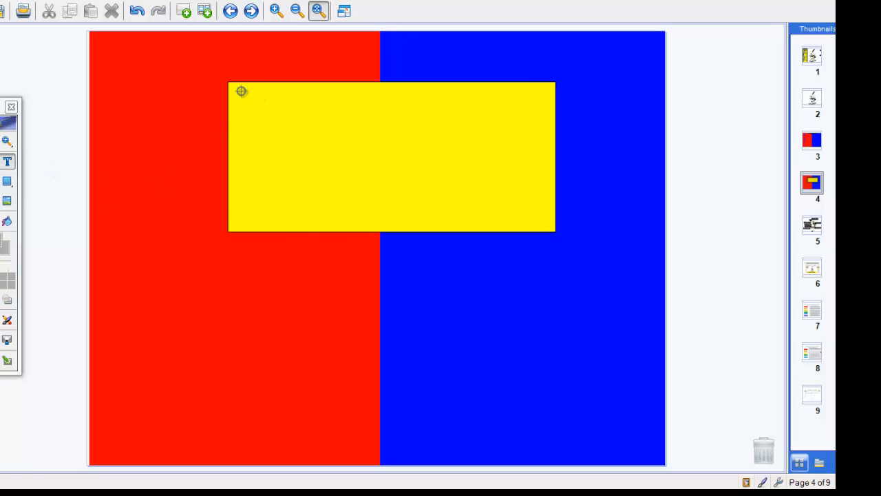
drag(241, 90, 470, 180)
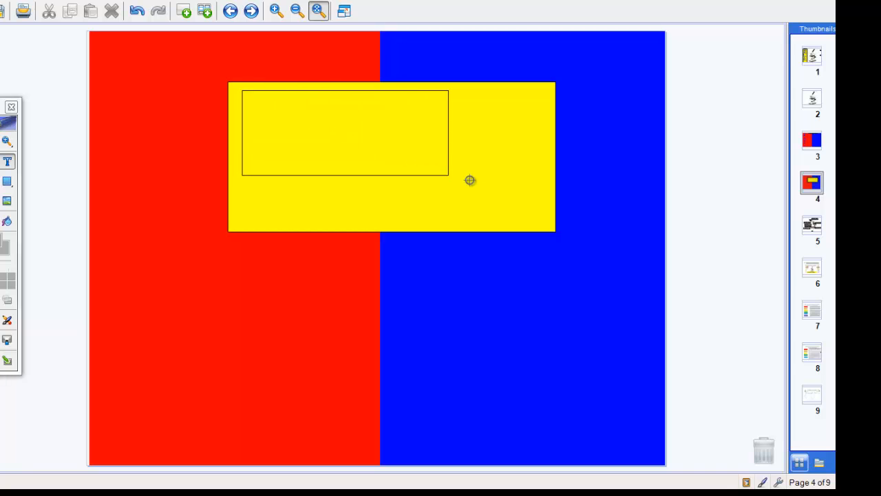
Add placeholder text 'fjalfjaljfalfjaljf' in red Arial Narrow size 20 along the yellow rectangle's top.
drag(470, 180, 544, 227)
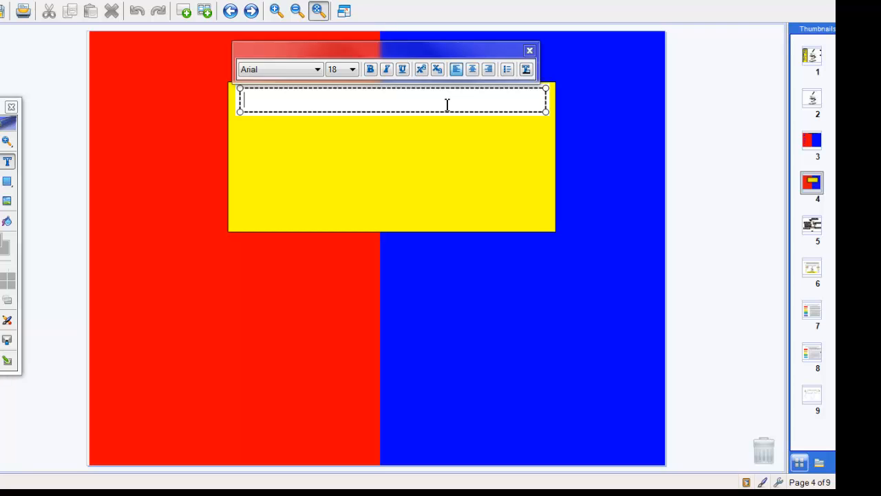
text(fjalfjaljfalfjaljf)
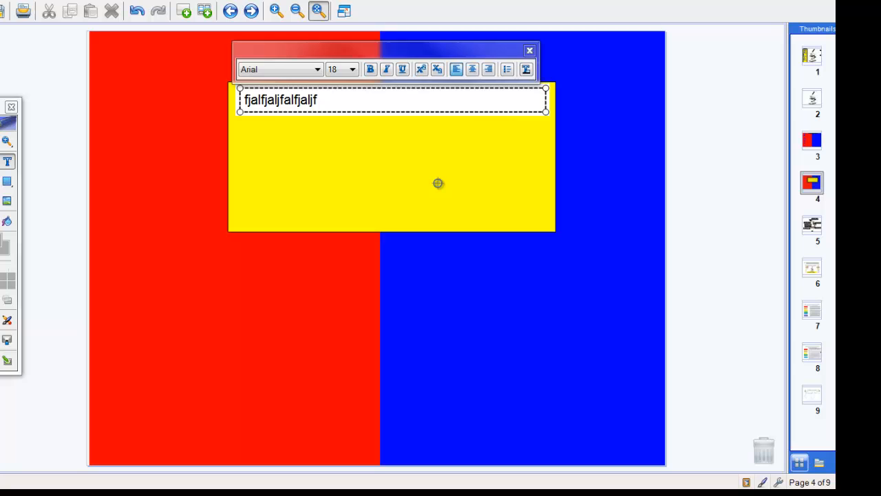
drag(268, 100, 318, 100)
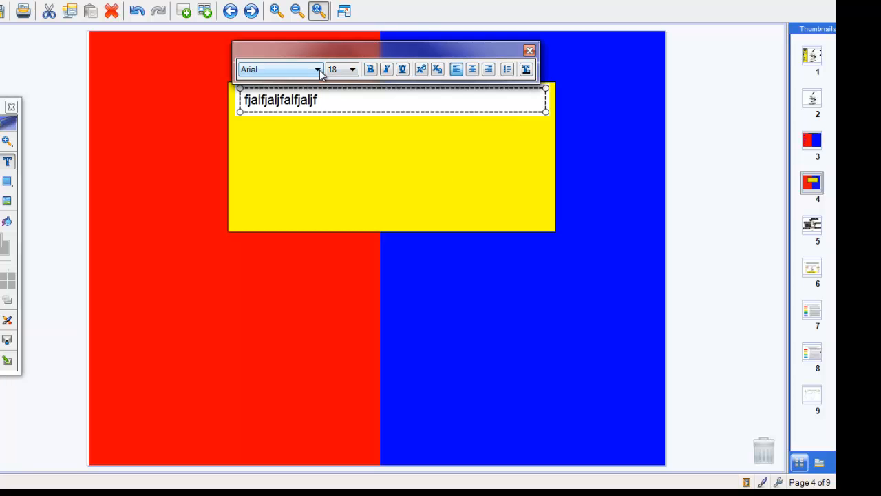
click(279, 69)
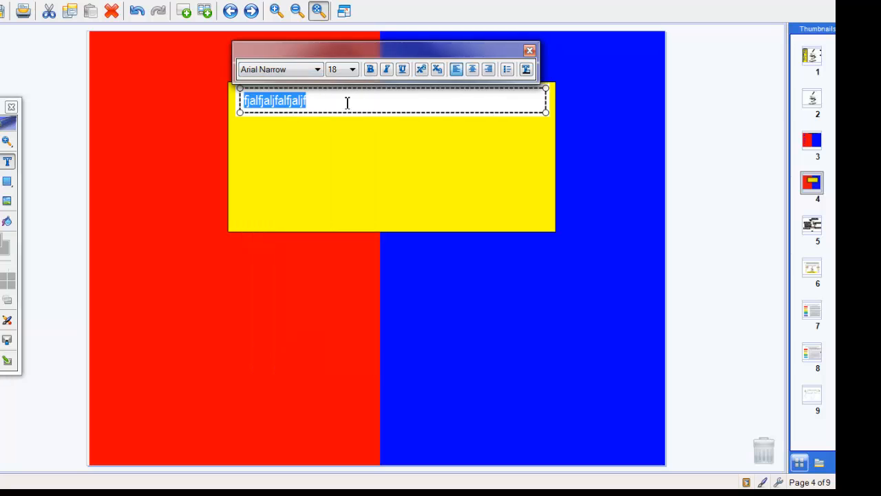
click(352, 69)
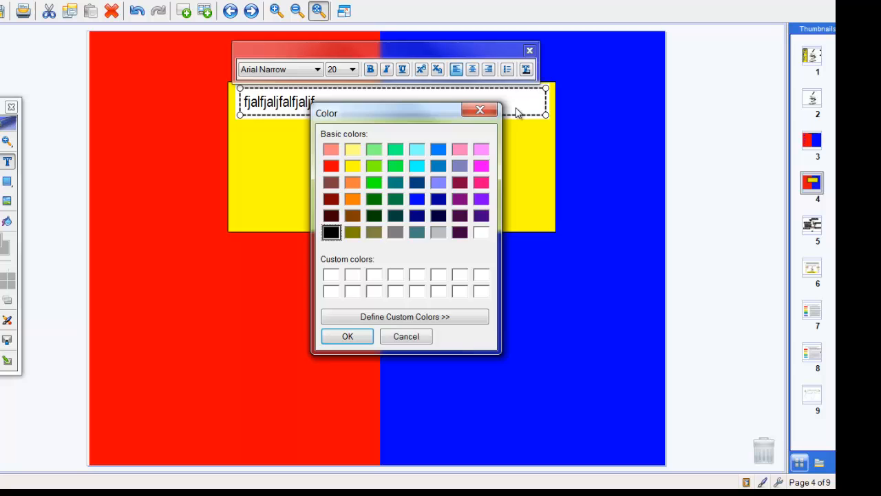
click(481, 182)
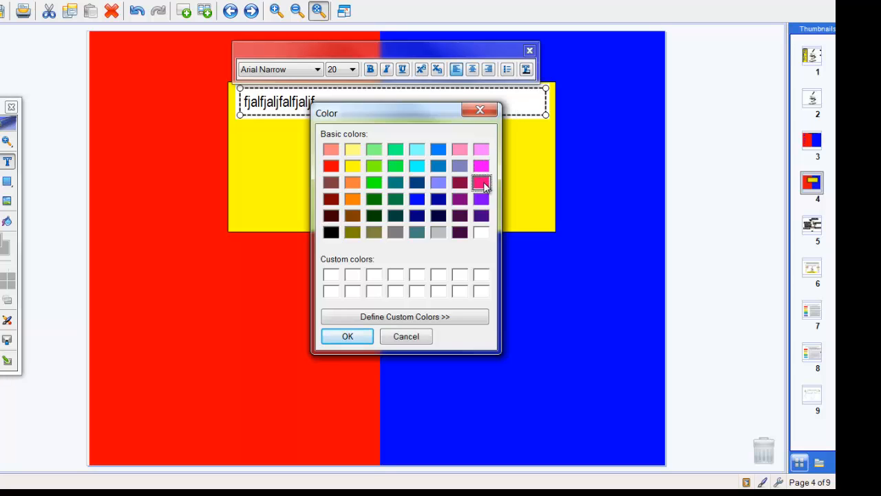
click(347, 336)
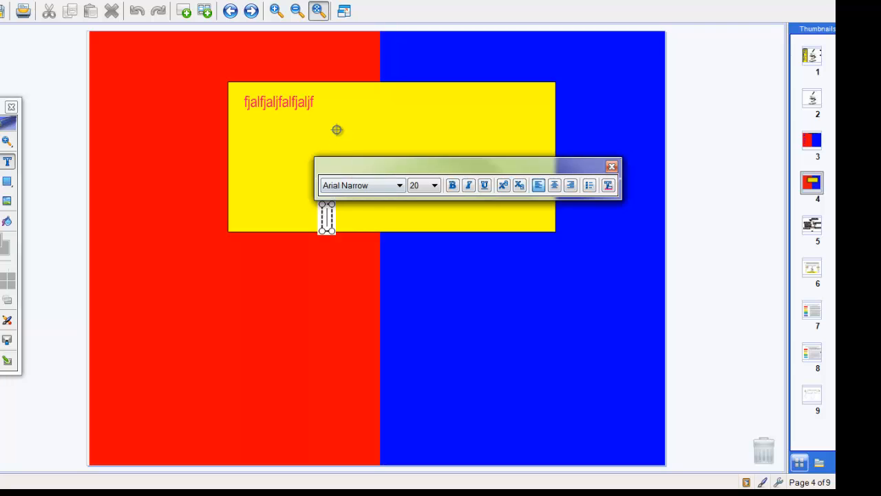
mouse_move(66, 265)
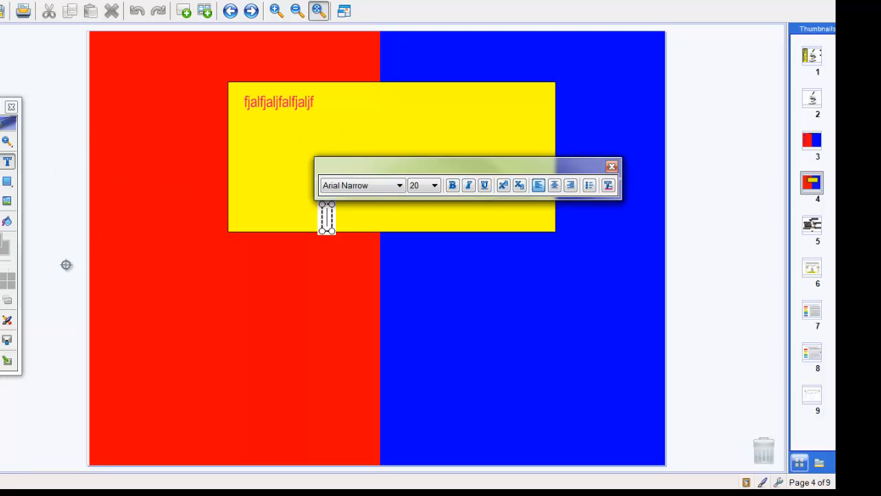
Draw a black downward arrow hanging below the yellow rectangle on the red-blue divide.
click(8, 181)
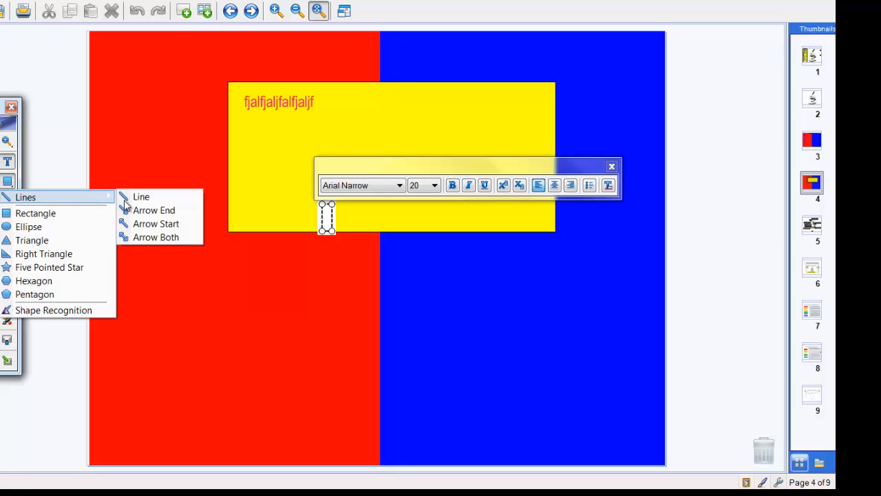
click(149, 209)
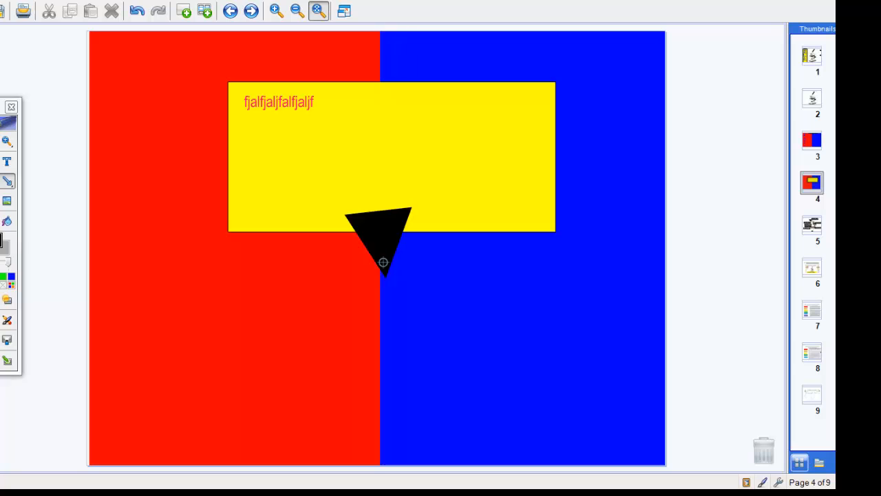
drag(384, 261, 382, 329)
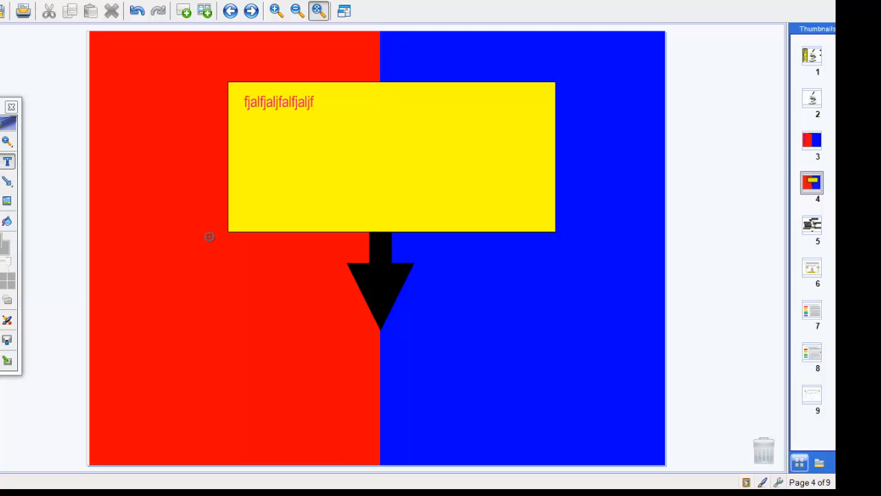
mouse_move(362, 270)
text(D)
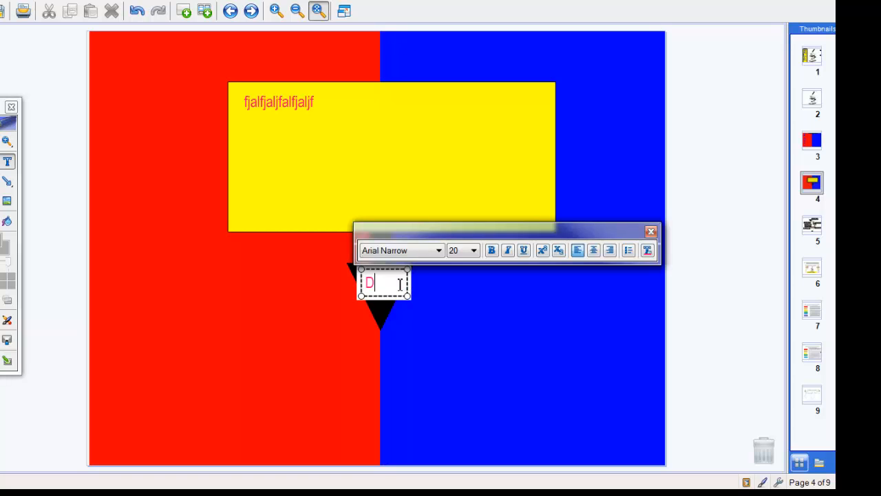
Label the arrow 'Directions' in size 9 white text.
text(irections)
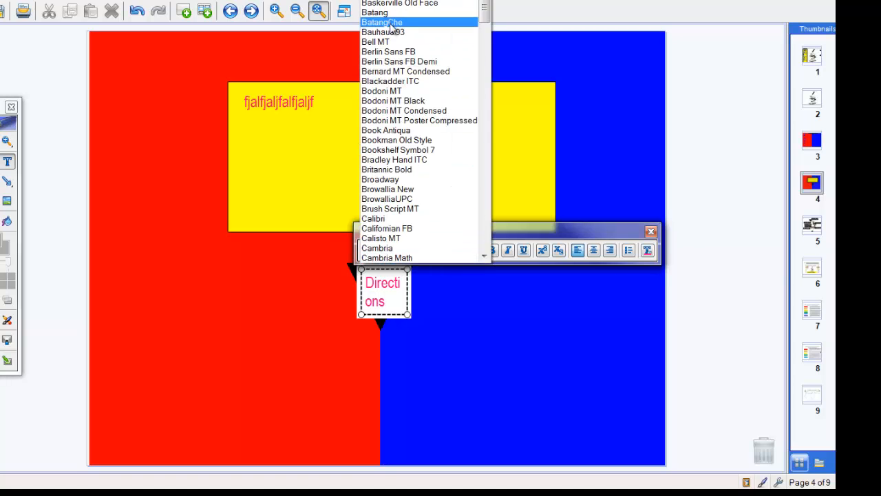
click(374, 11)
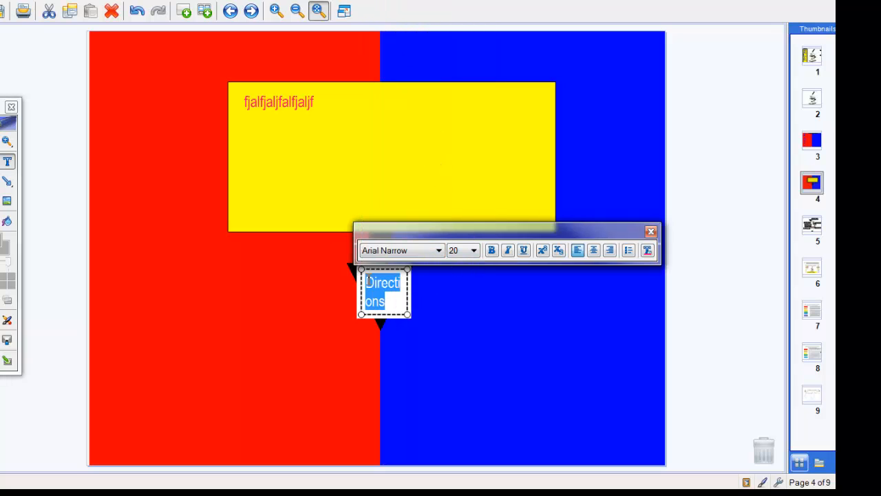
click(473, 249)
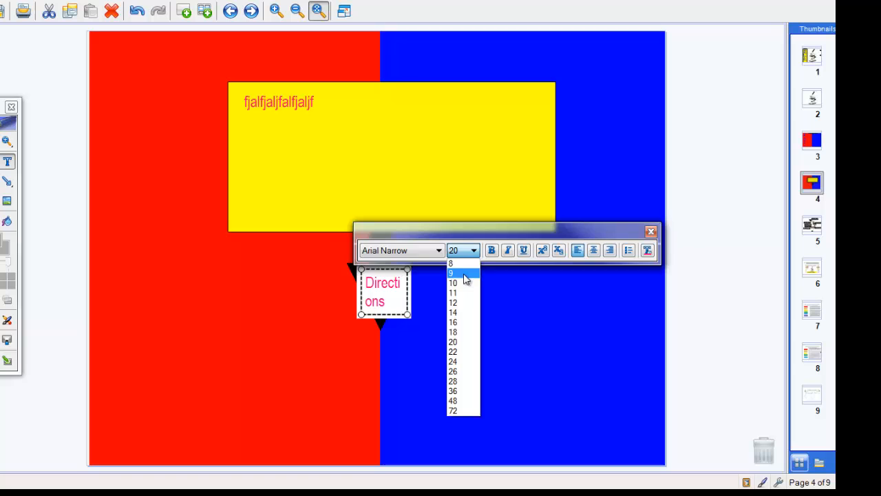
click(451, 272)
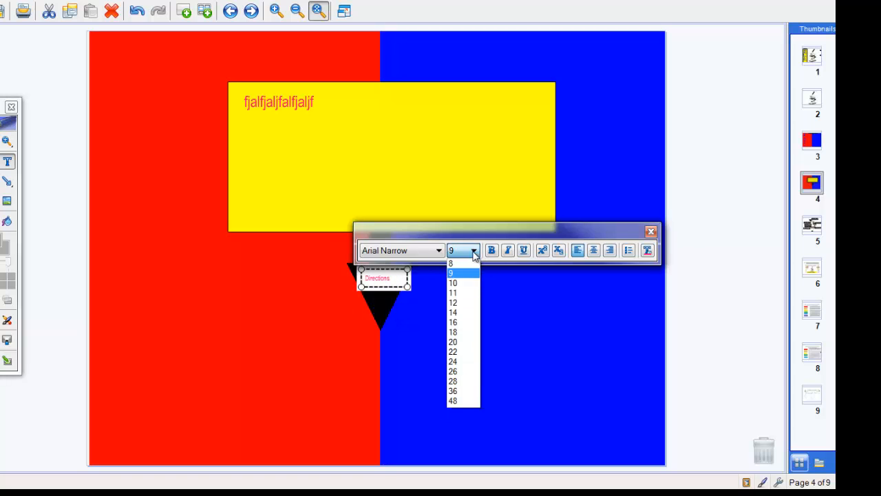
click(453, 292)
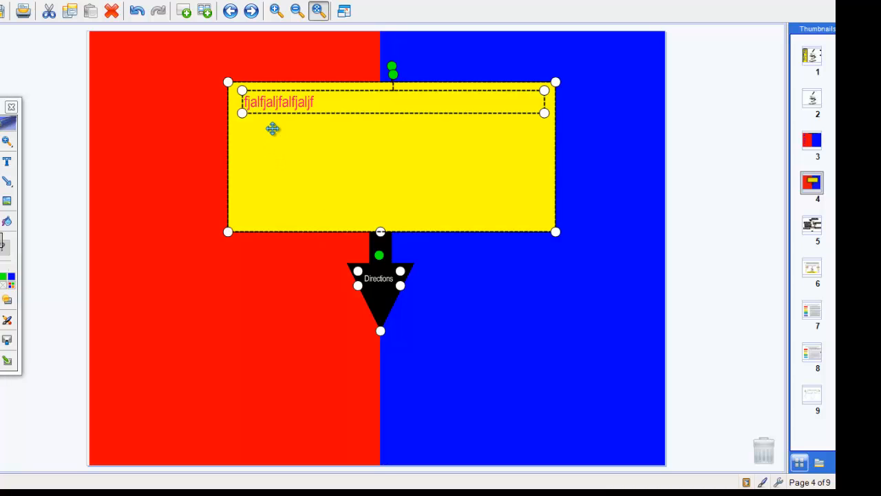
Group the yellow box, text and arrow tab via Grouping > Group.
right_click(272, 128)
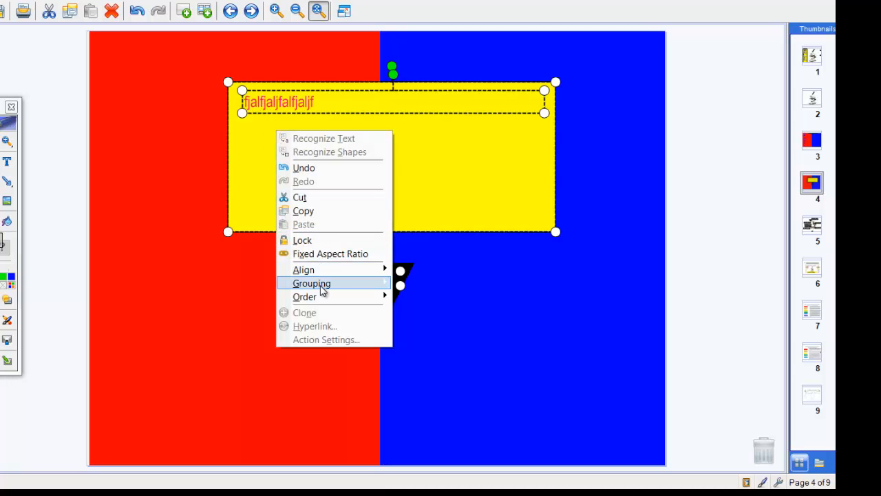
mouse_move(311, 283)
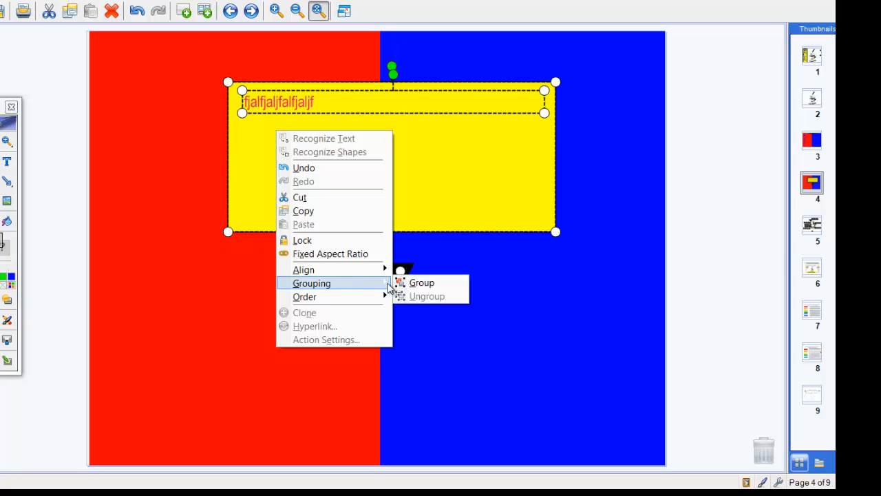
click(421, 282)
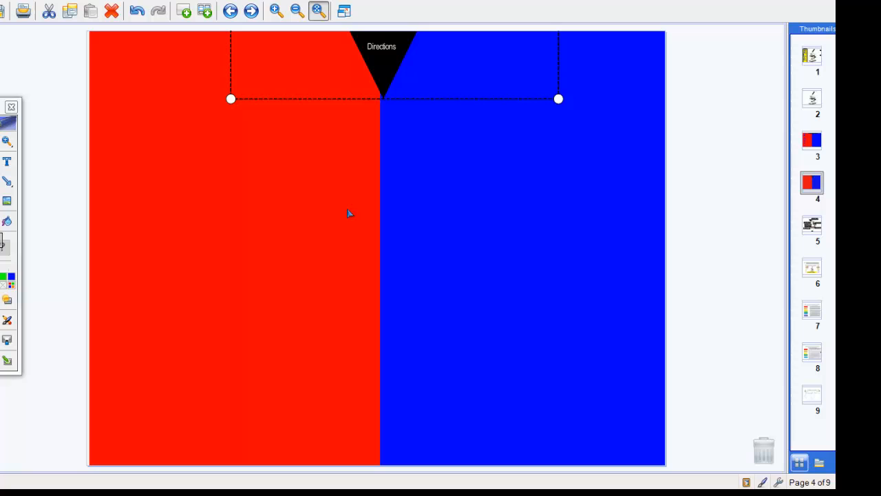
mouse_move(159, 246)
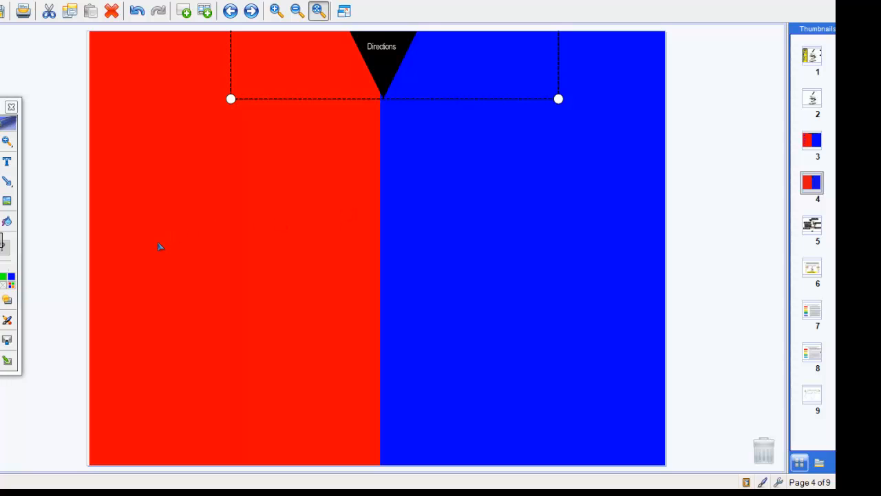
mouse_move(180, 225)
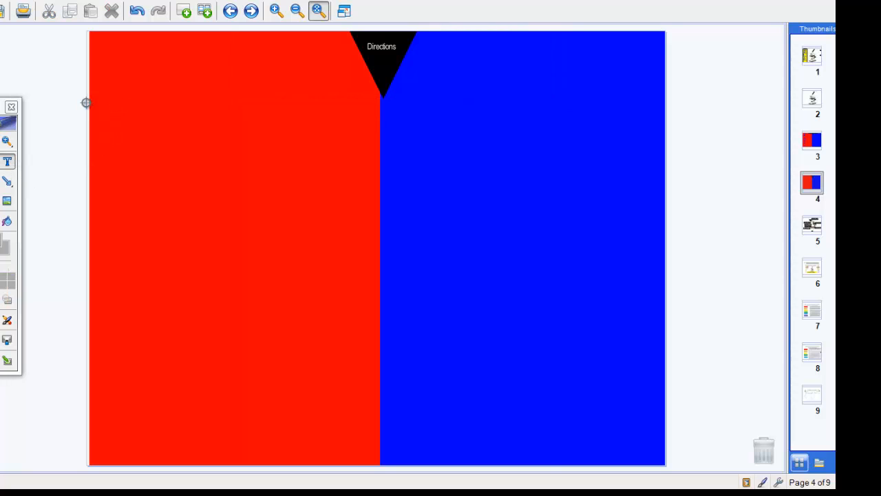
Add a blue 'Revvolving Nosepiece' text label near the top of the red half and adjust its size.
drag(87, 102, 190, 141)
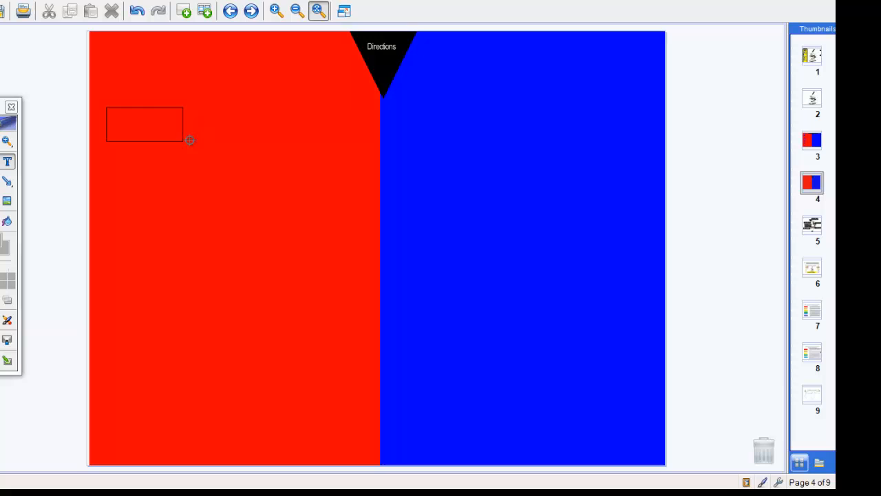
double_click(145, 124)
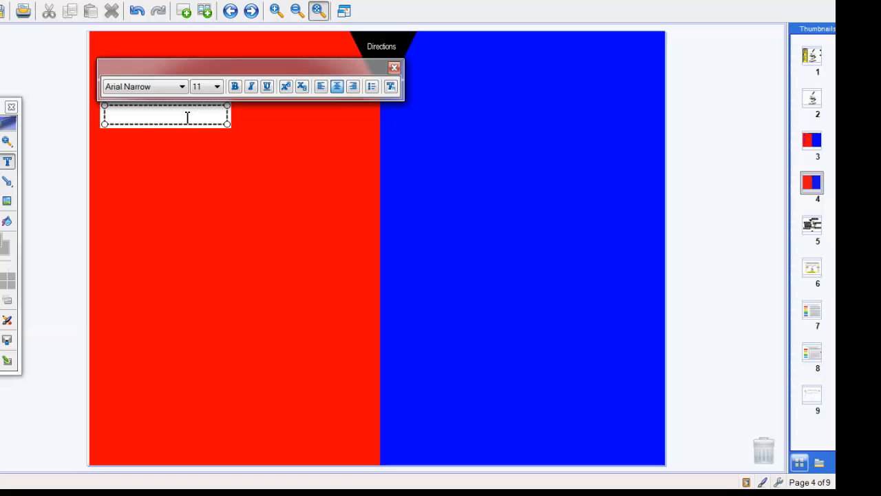
text(Revvolving Nosepiece)
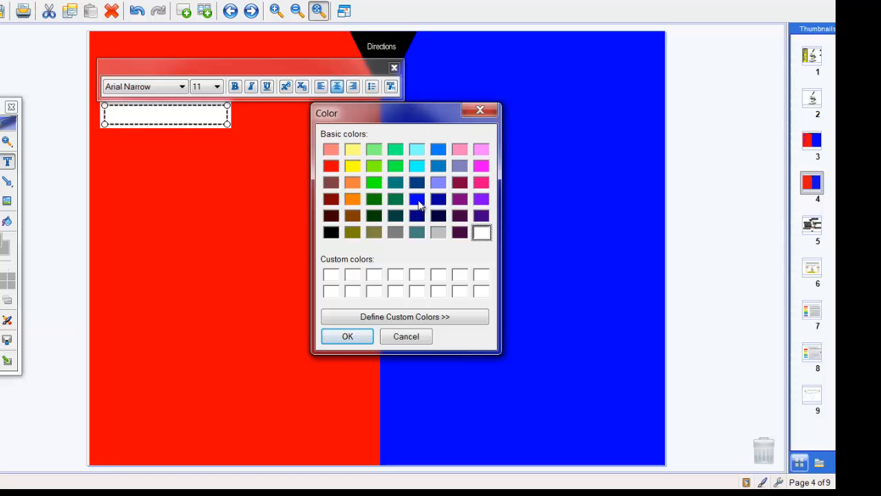
click(417, 199)
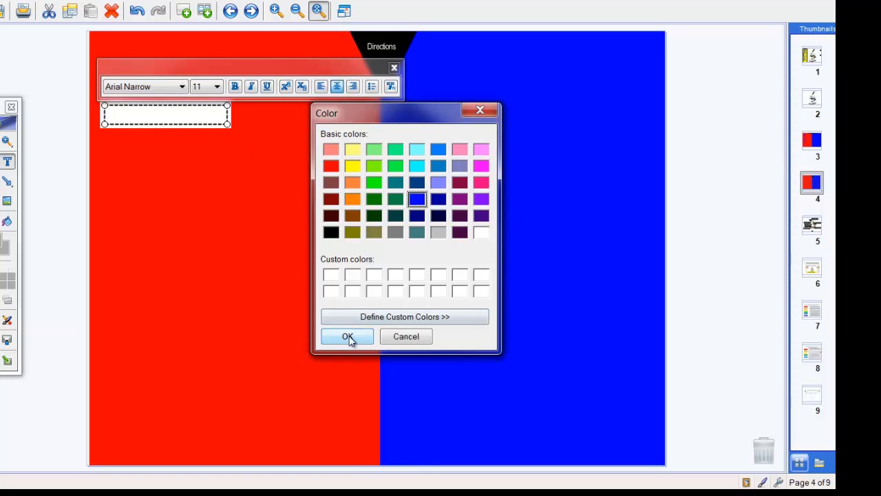
click(347, 335)
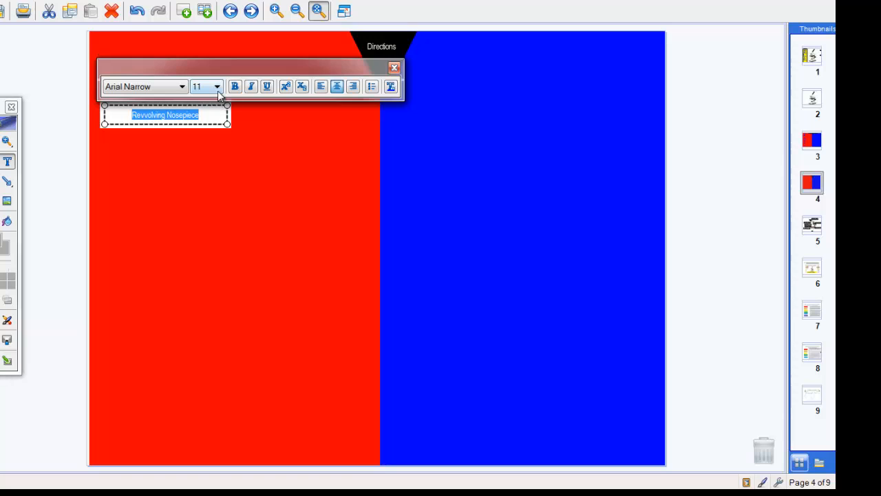
click(217, 86)
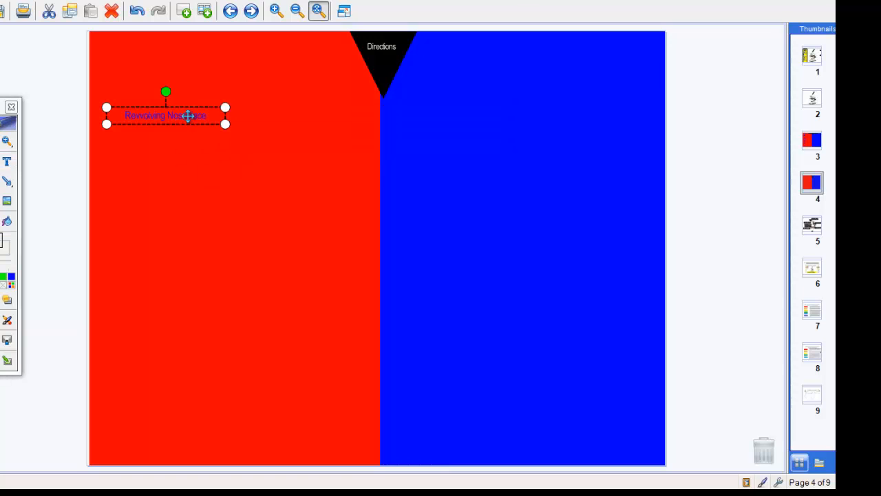
double_click(165, 115)
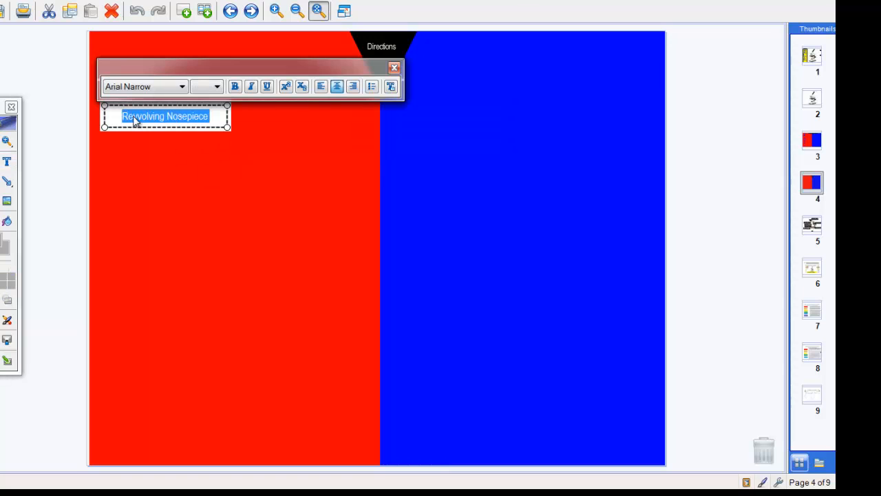
click(216, 86)
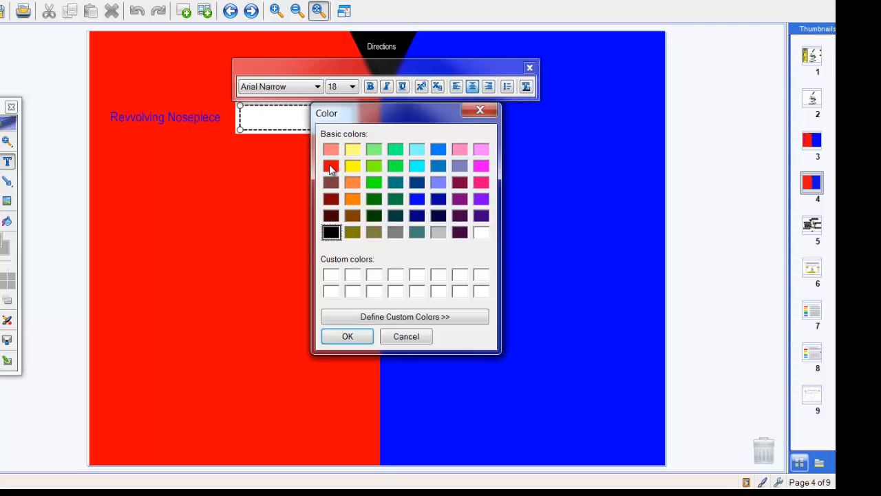
Make the new text box red and write 'Allows magnification selection' beside the blue label.
click(332, 166)
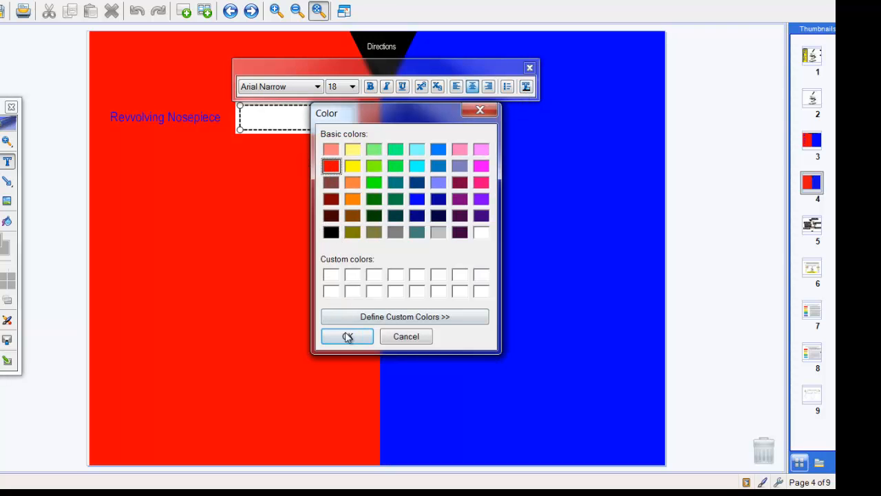
click(347, 336)
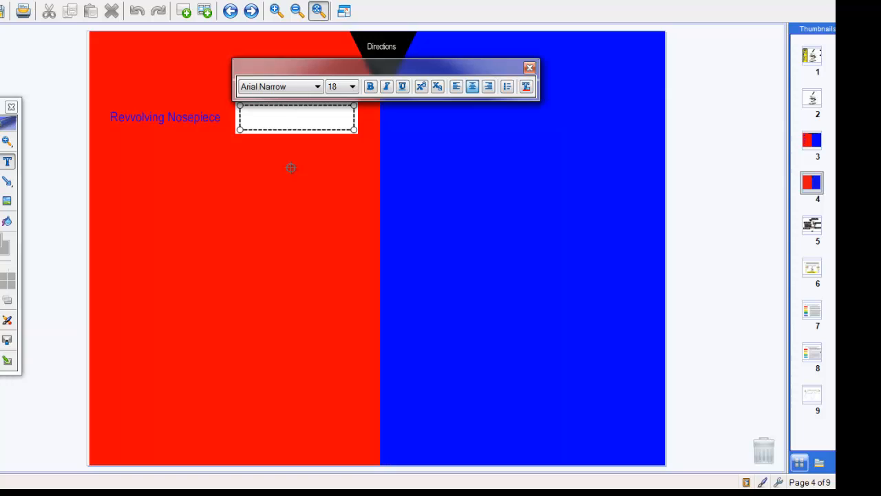
text(Allow)
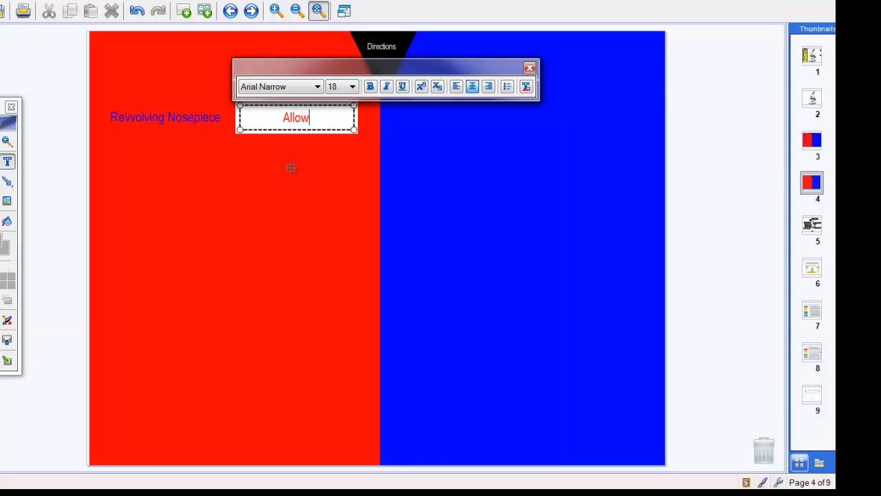
text(s)
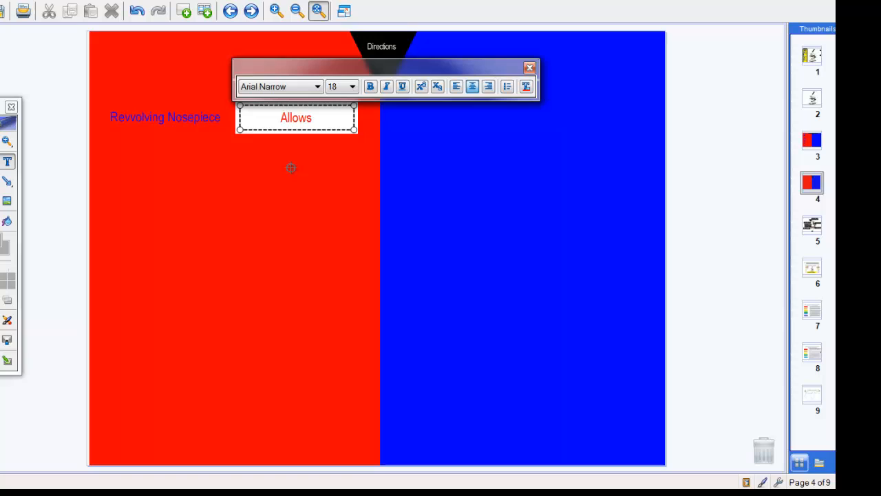
text(magnification)
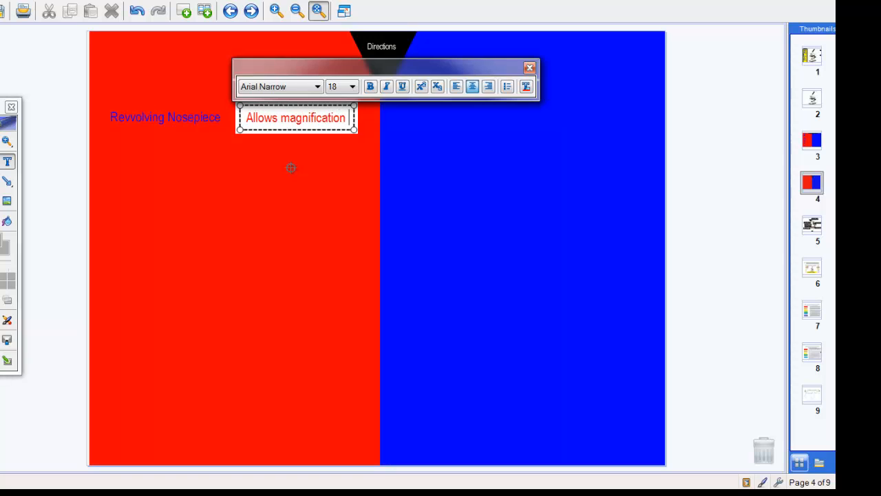
text(selection)
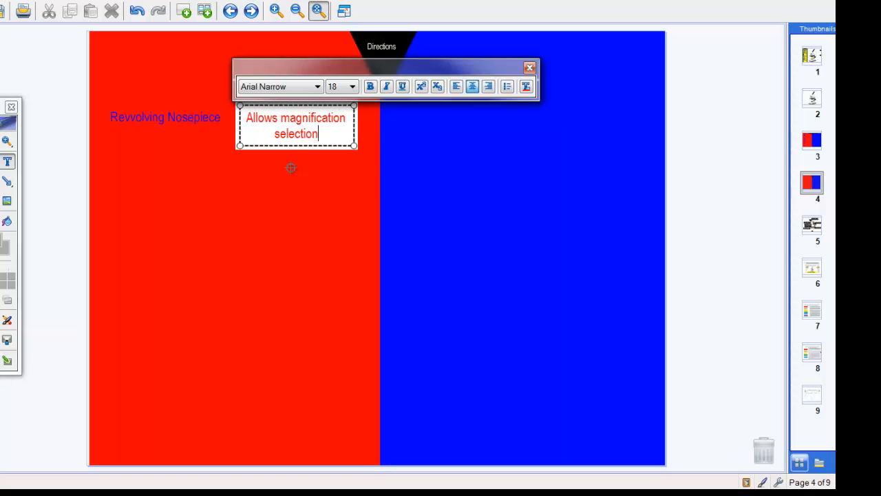
mouse_move(235, 164)
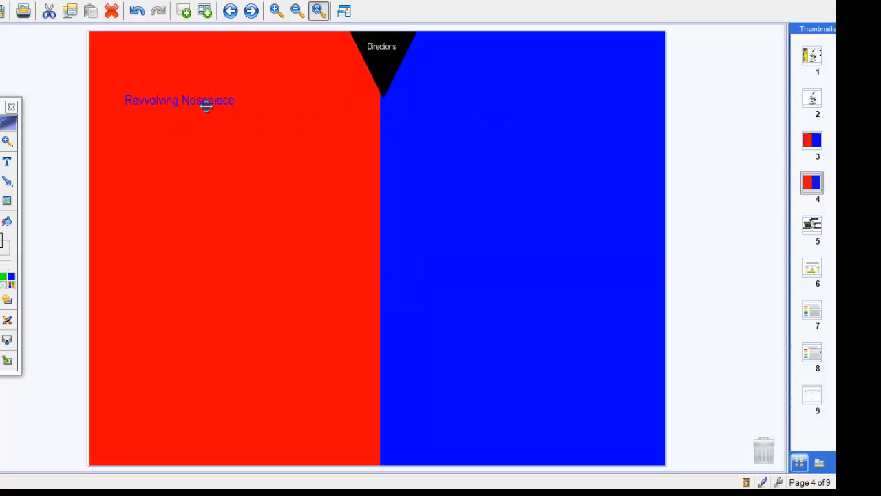
Select the blue Revvolving Nosepiece label after the red text blends into the background.
click(179, 100)
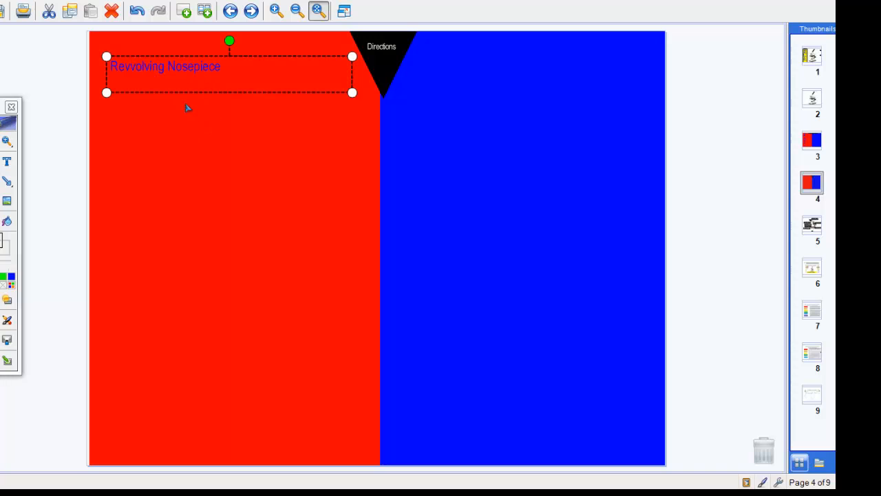
mouse_move(184, 102)
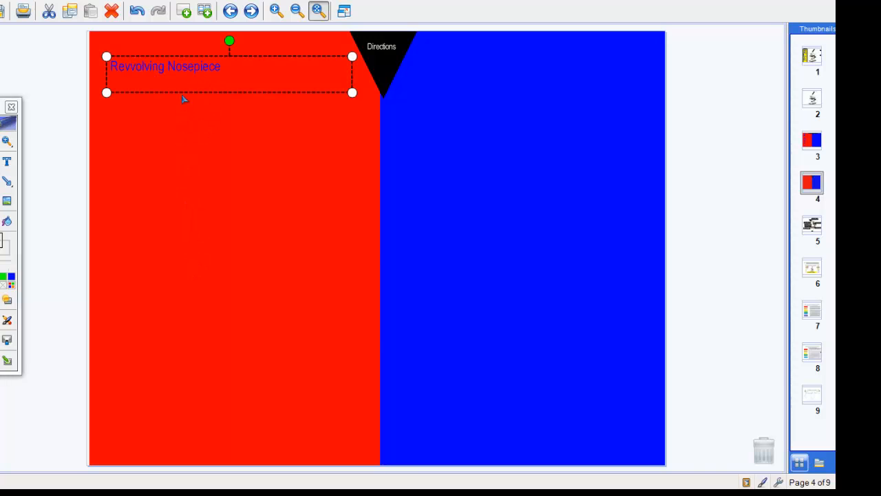